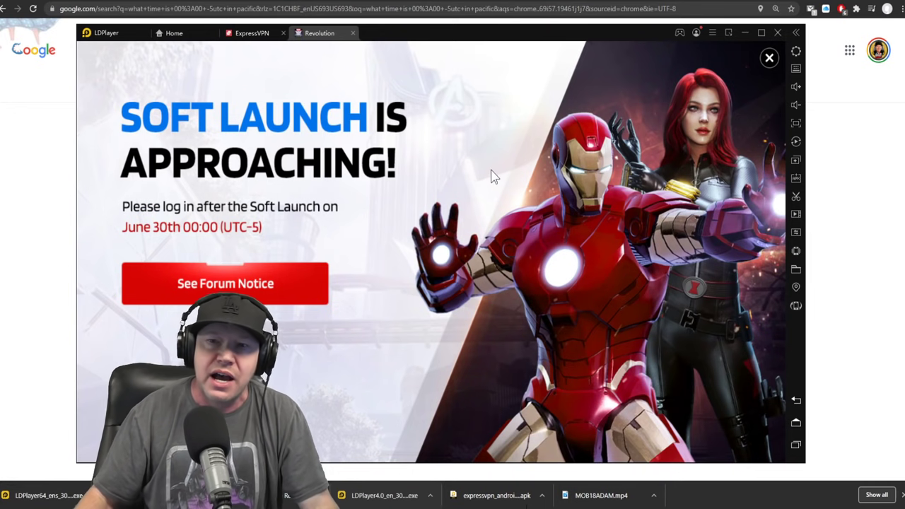
# Bring up the full Soft Launch forum notice and scroll to its Canada-only Note section
pyautogui.click(770, 58)
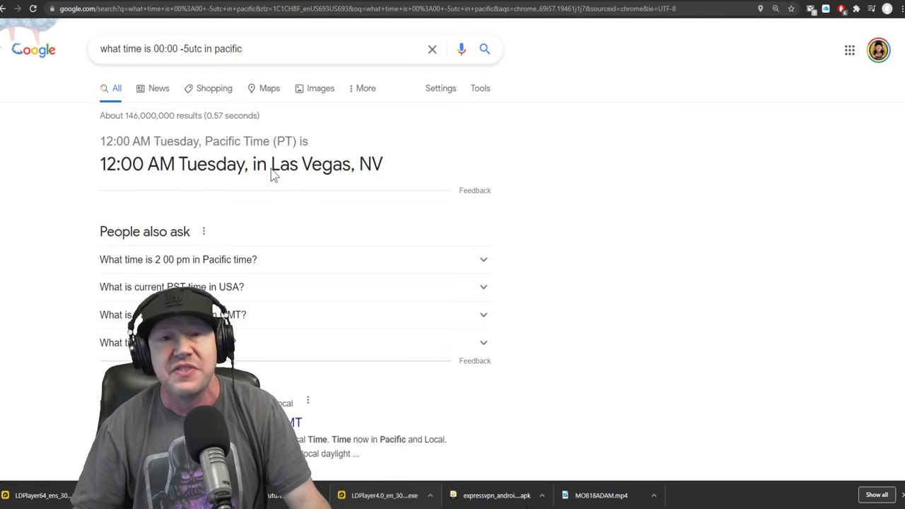
pyautogui.moveTo(524, 412)
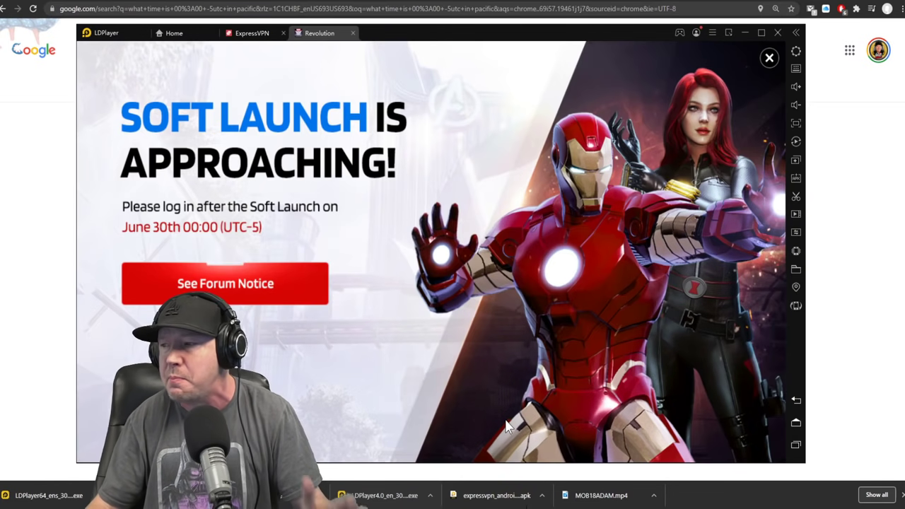
pyautogui.click(225, 283)
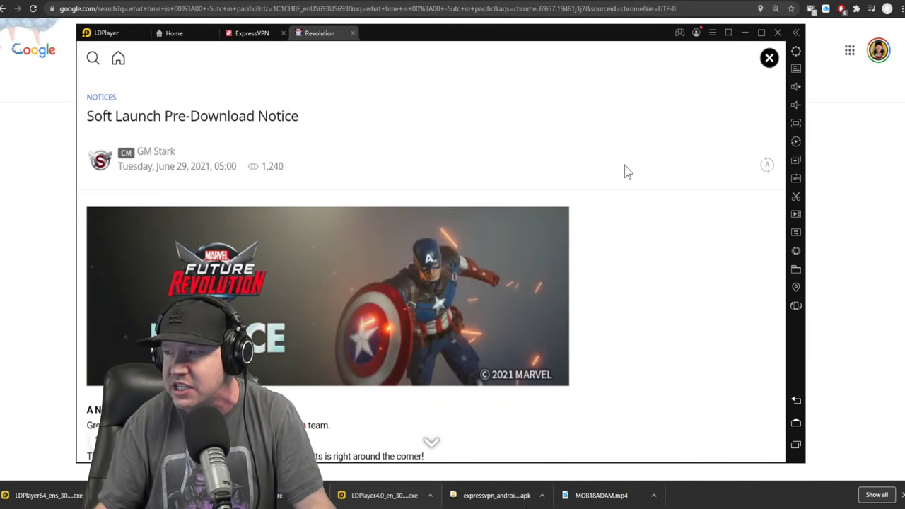
pyautogui.scroll(-3)
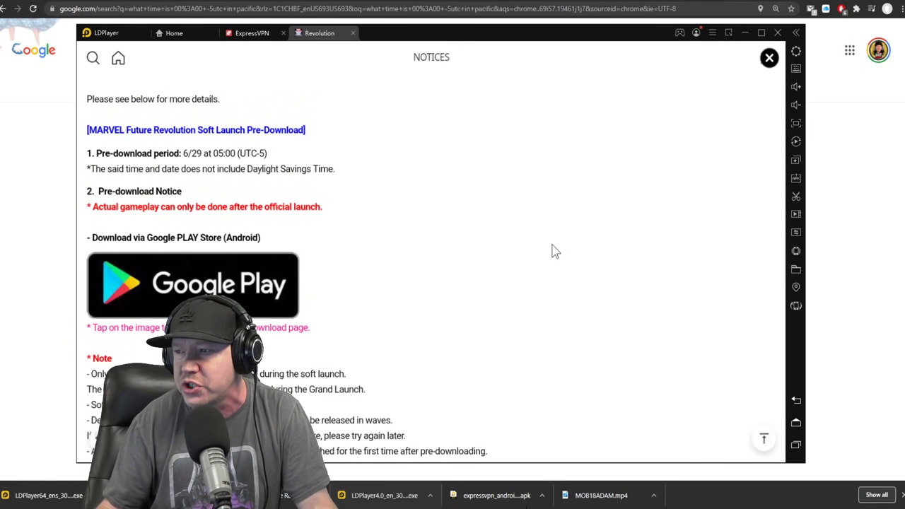
pyautogui.scroll(-3)
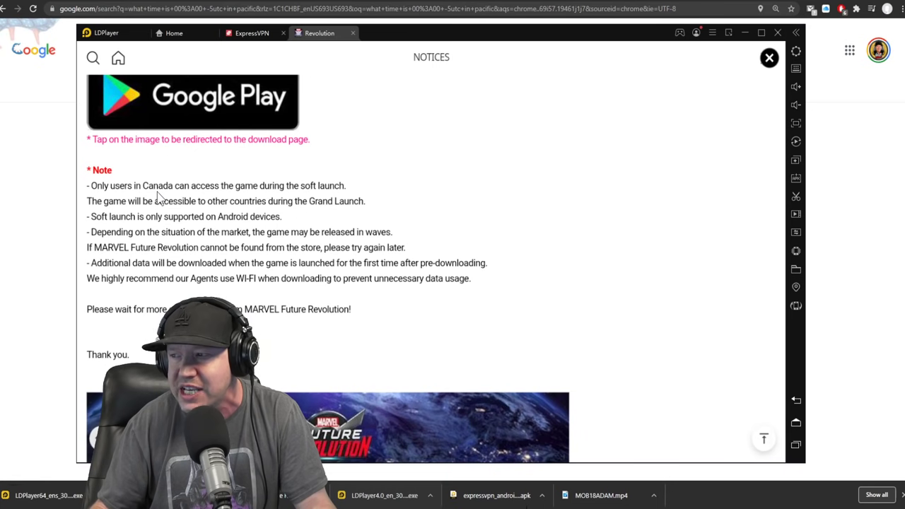
pyautogui.moveTo(314, 199)
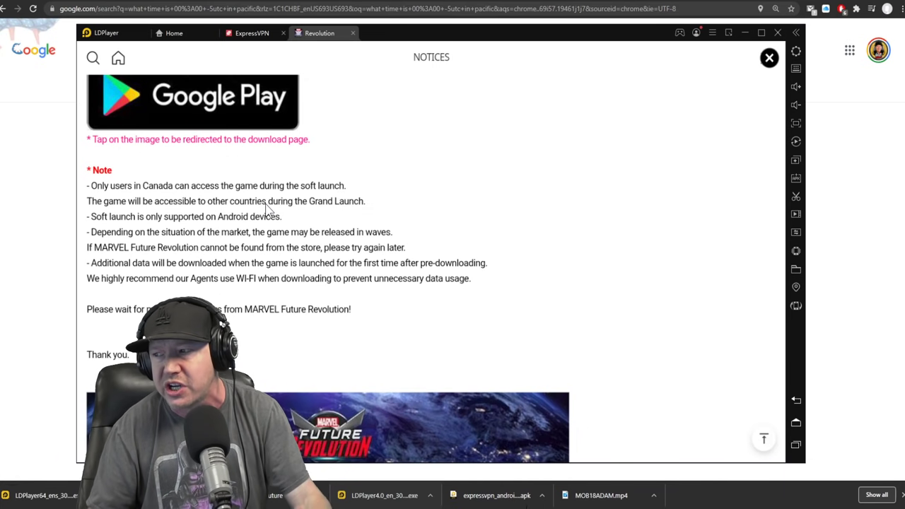
pyautogui.moveTo(162, 229)
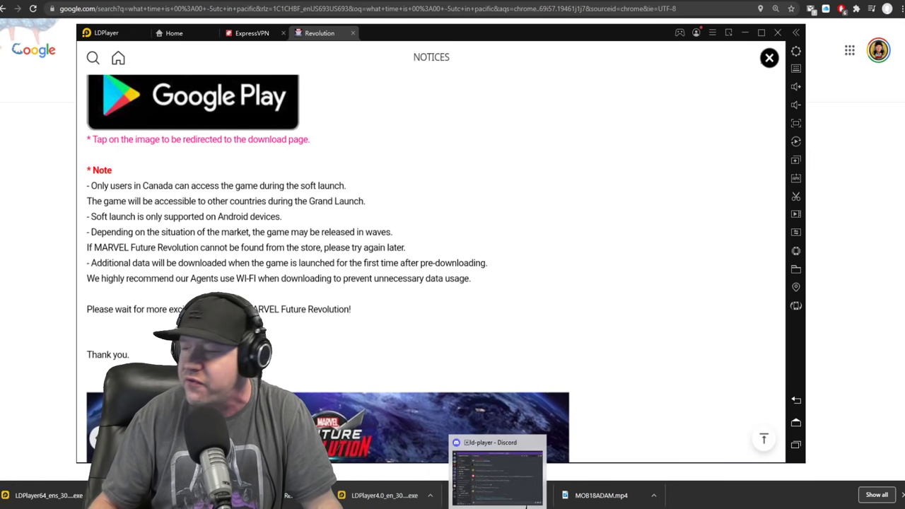
# Switch to the Discord #ld-player channel and browse to the 64-bit LDPlayer download link
pyautogui.click(496, 469)
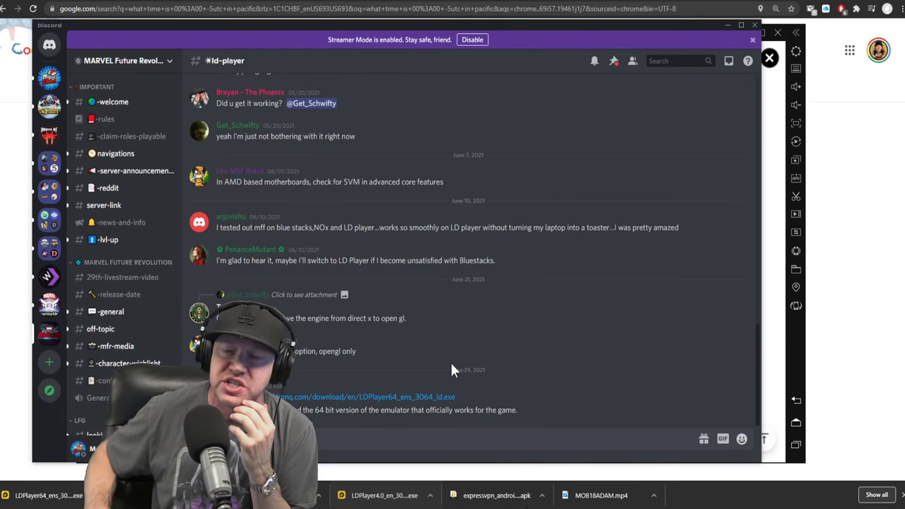
pyautogui.scroll(3)
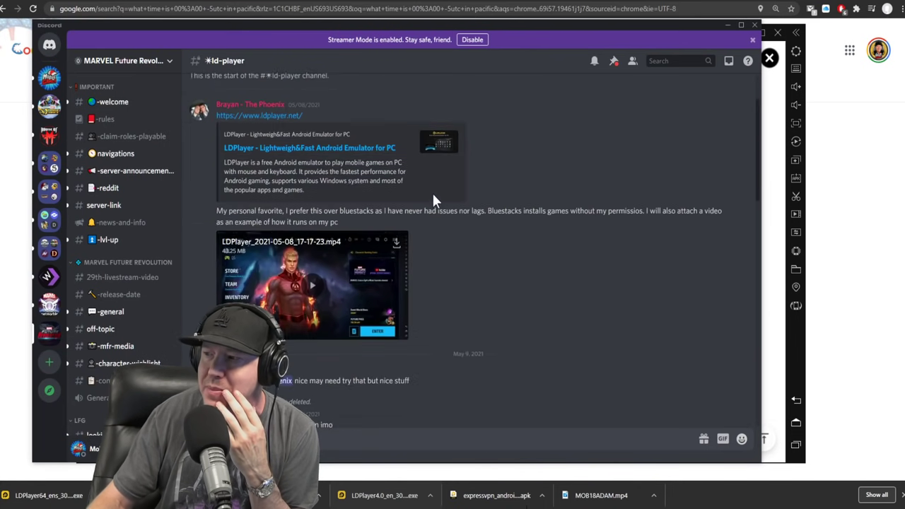
pyautogui.scroll(3)
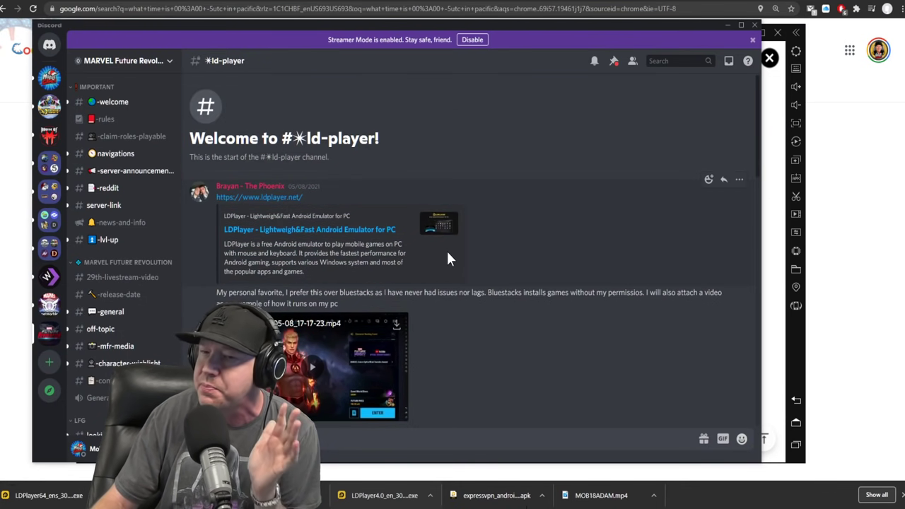
pyautogui.scroll(-3)
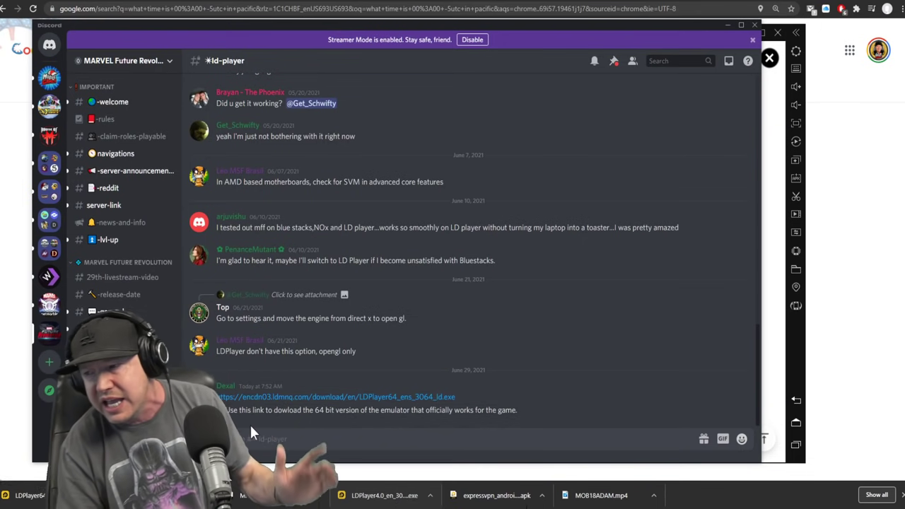
pyautogui.moveTo(318, 396)
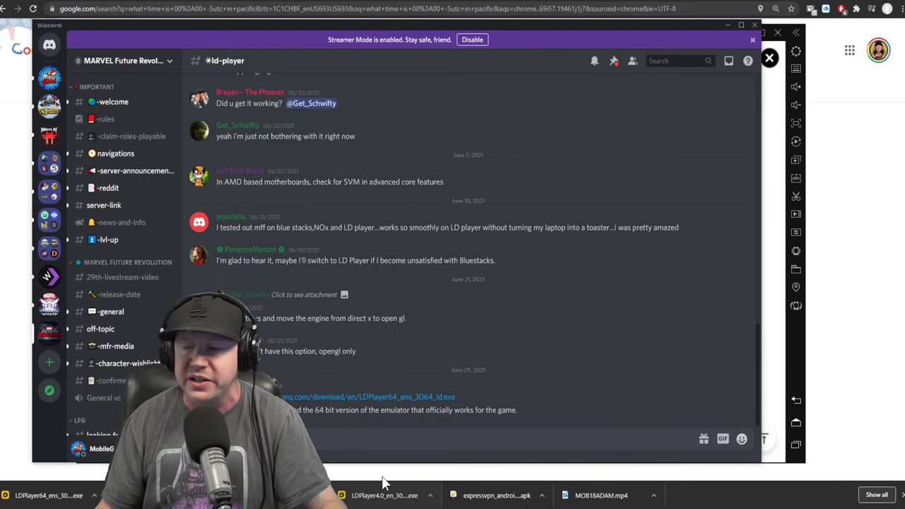
# Bring LDPlayer forward and return to its home screen listing ExpressVPN and Revolution
pyautogui.click(320, 32)
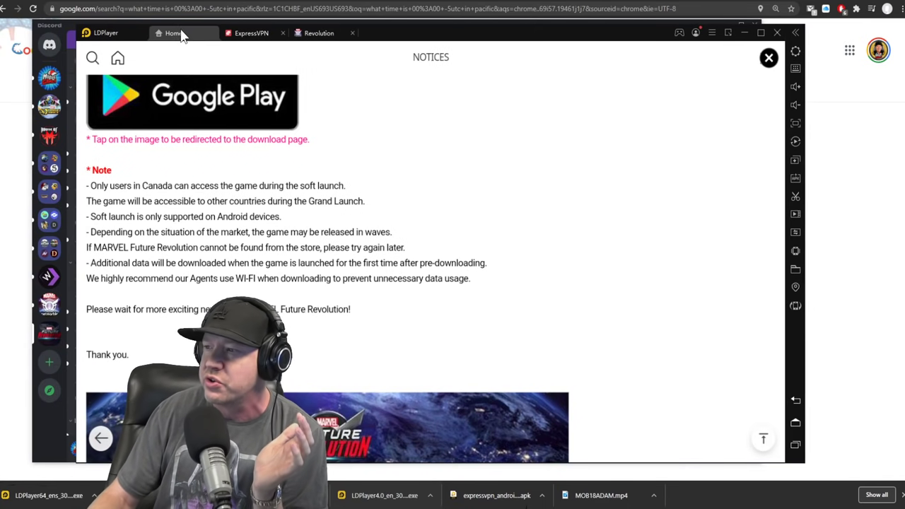
pyautogui.click(769, 57)
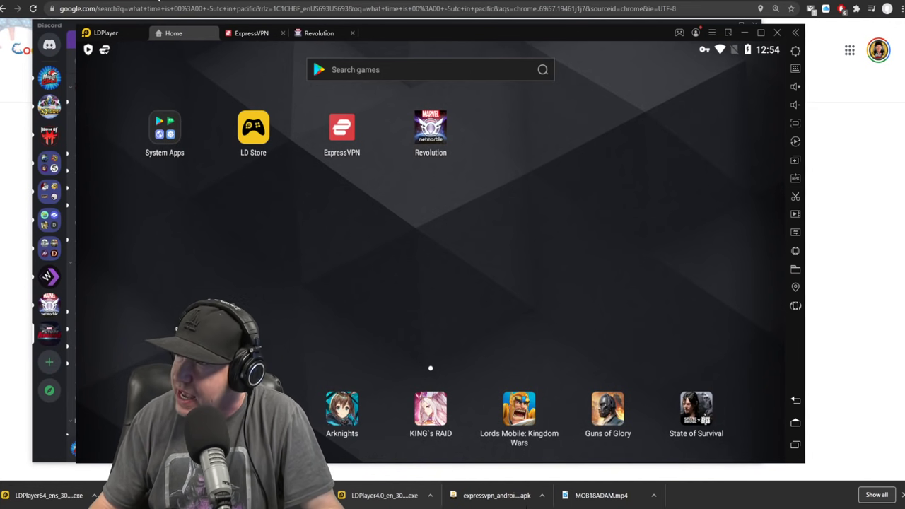
# Launch ExpressVPN and connect to the Canada - Toronto location
pyautogui.click(252, 32)
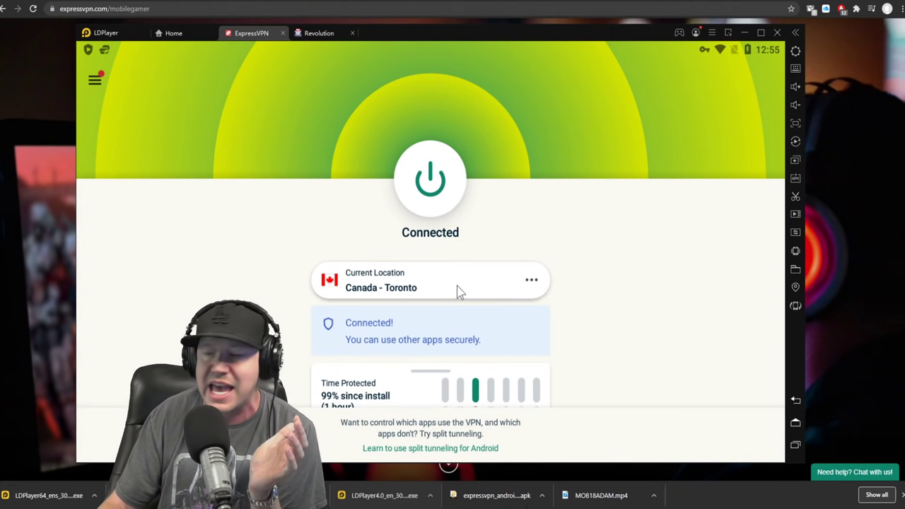
pyautogui.moveTo(713, 55)
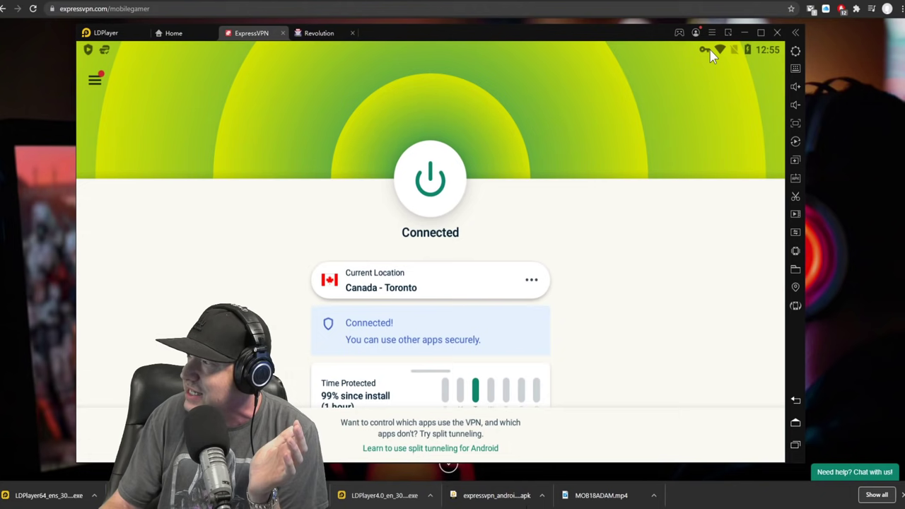
pyautogui.moveTo(701, 59)
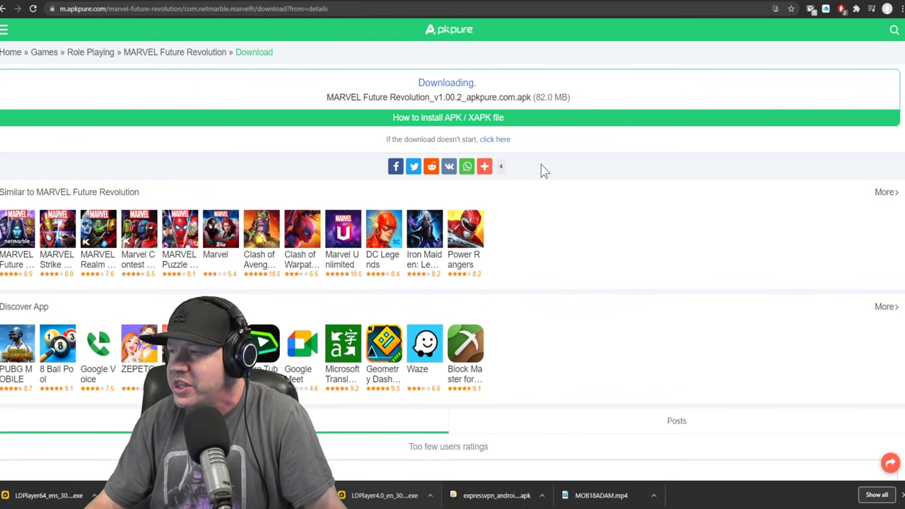
pyautogui.moveTo(574, 216)
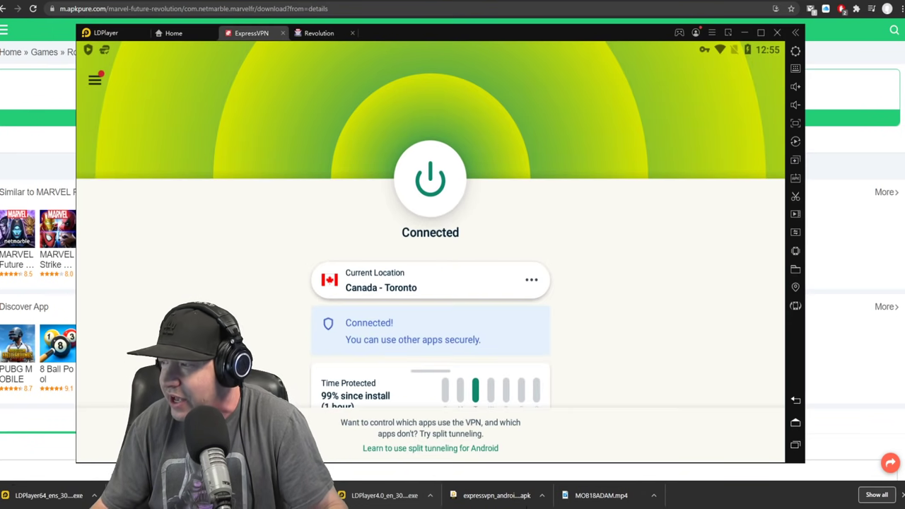
# Switch to Revolution, dismiss the notices page and let the game reach its pre-download notice
pyautogui.click(320, 34)
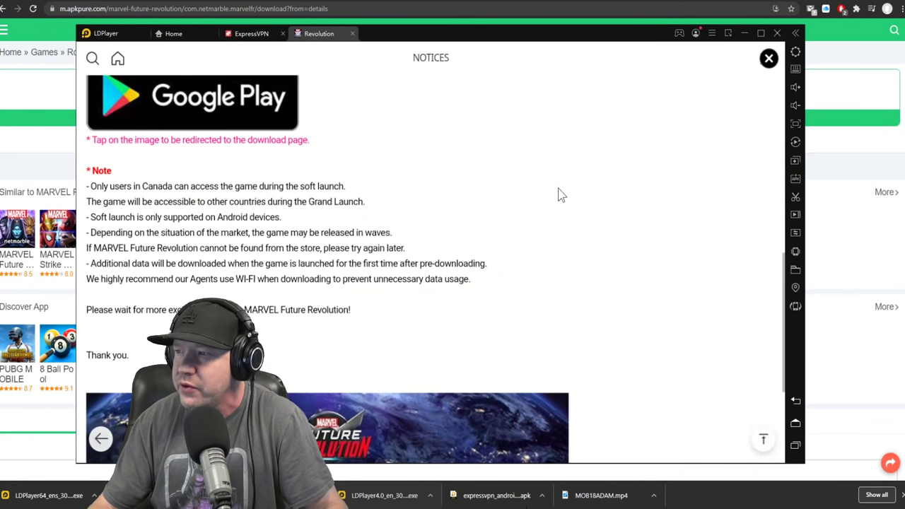
pyautogui.click(770, 58)
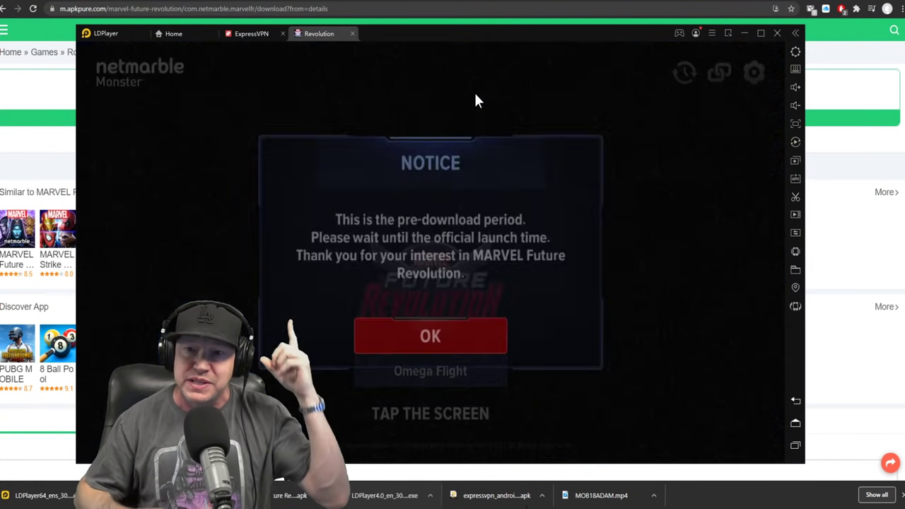
pyautogui.click(430, 337)
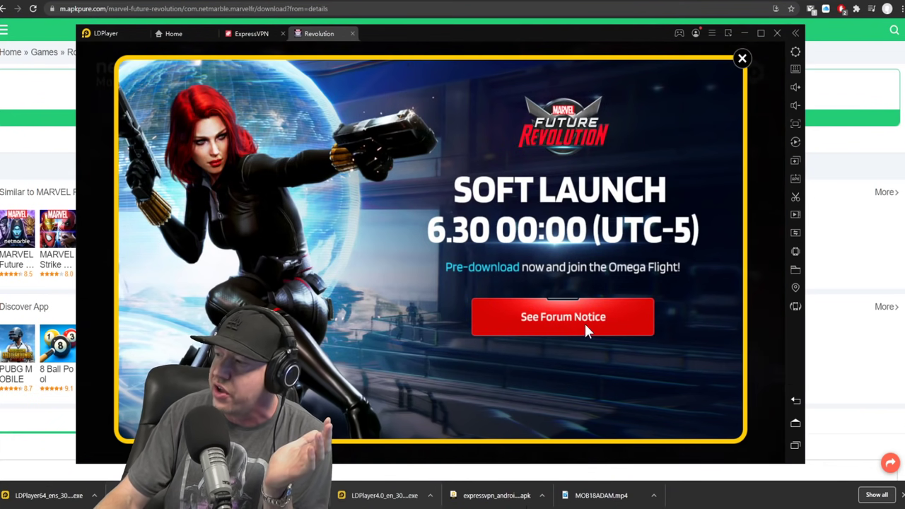
pyautogui.moveTo(591, 314)
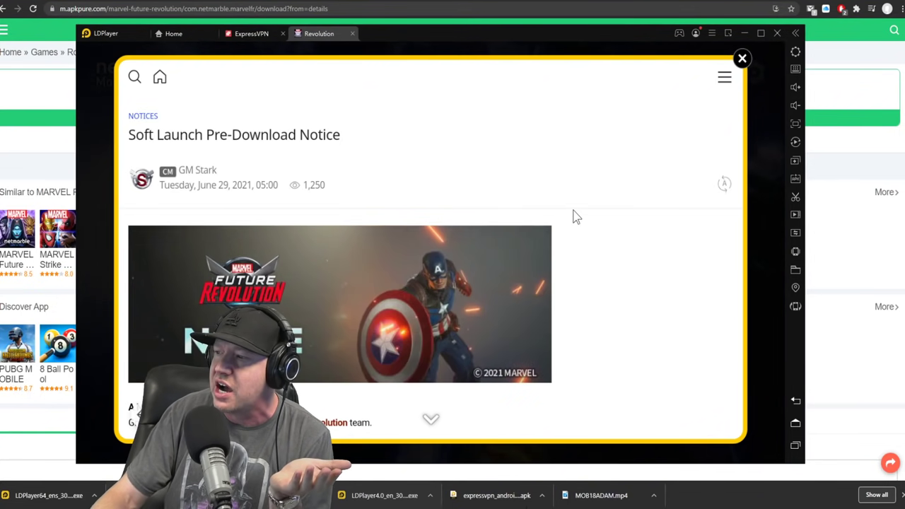
# Scroll through the Pre-Download Notice to the 6/29 05:00 (UTC-5) period and Google Play details
pyautogui.scroll(-3)
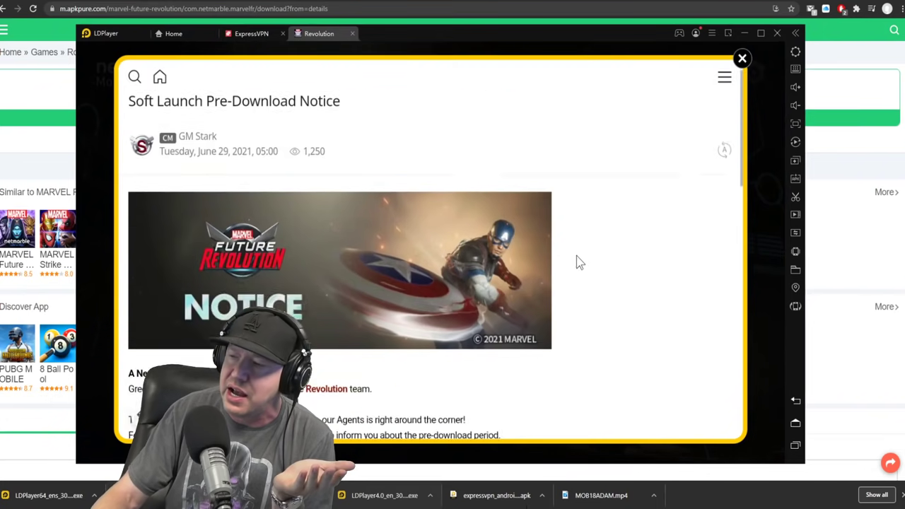
pyautogui.scroll(-3)
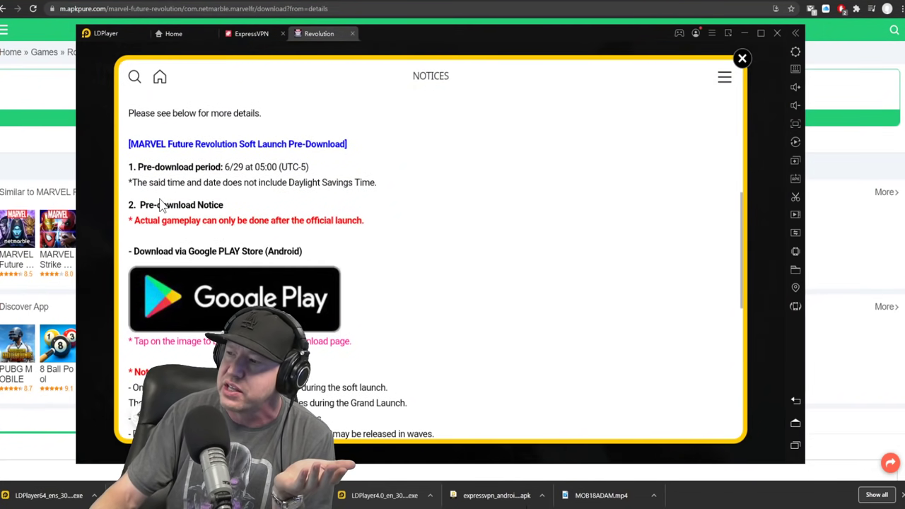
pyautogui.moveTo(393, 115)
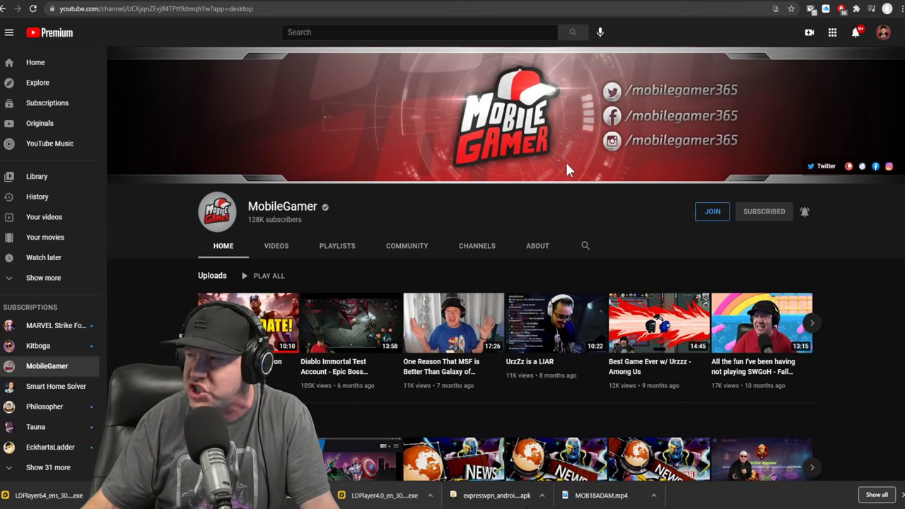
# Browse the MobileGamer channel, visit MobileGamer365 and go back to the Channels tab
pyautogui.scroll(-3)
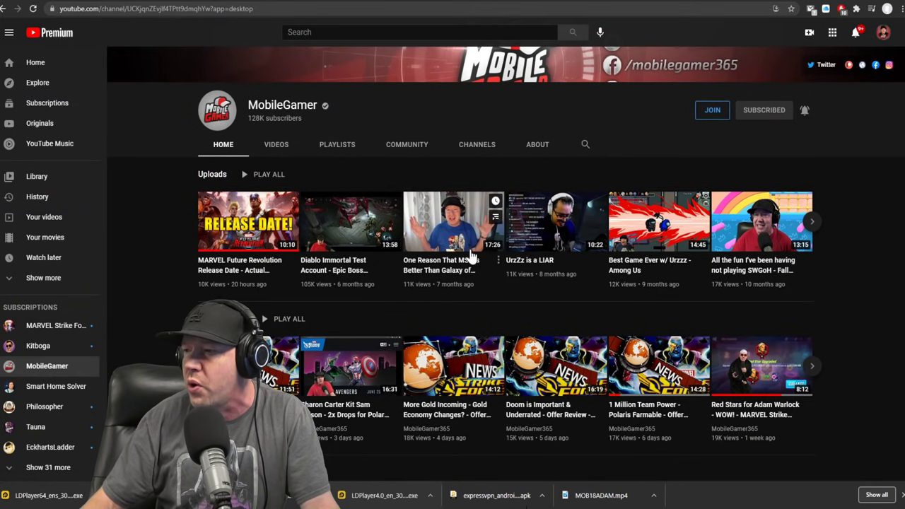
pyautogui.scroll(-3)
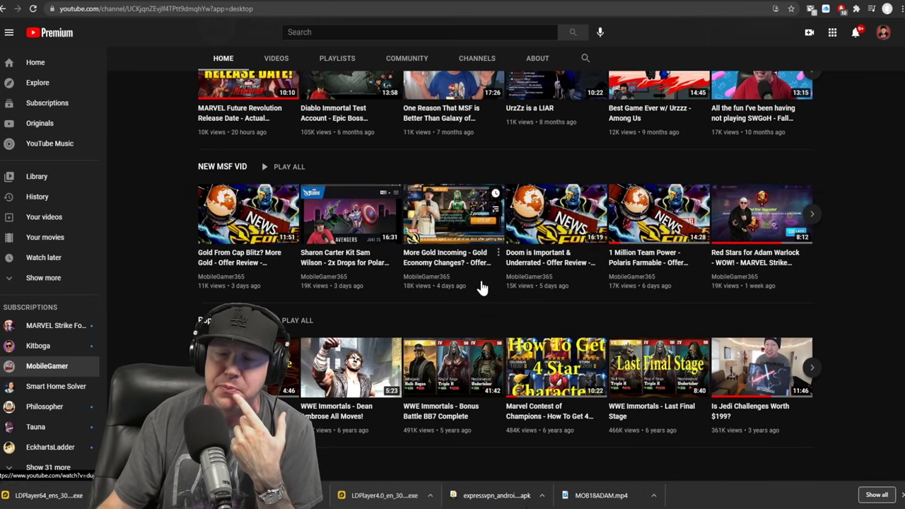
pyautogui.scroll(3)
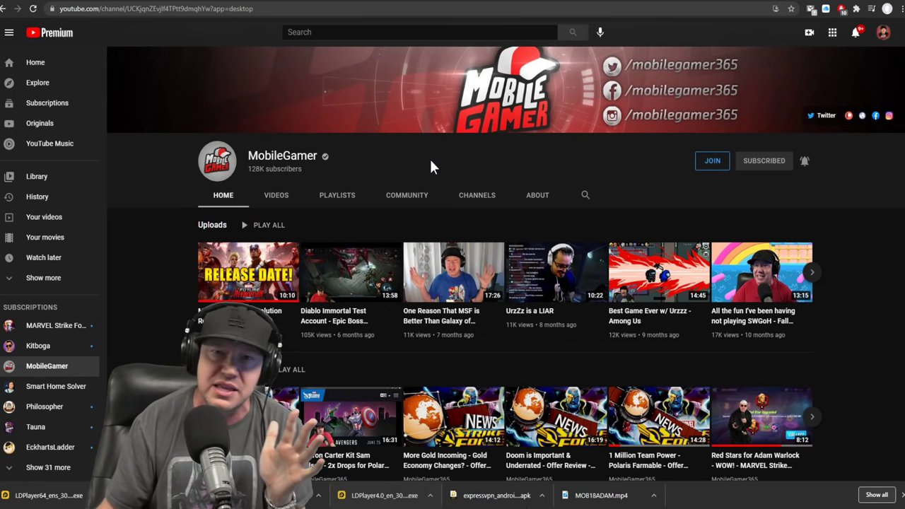
pyautogui.moveTo(243, 177)
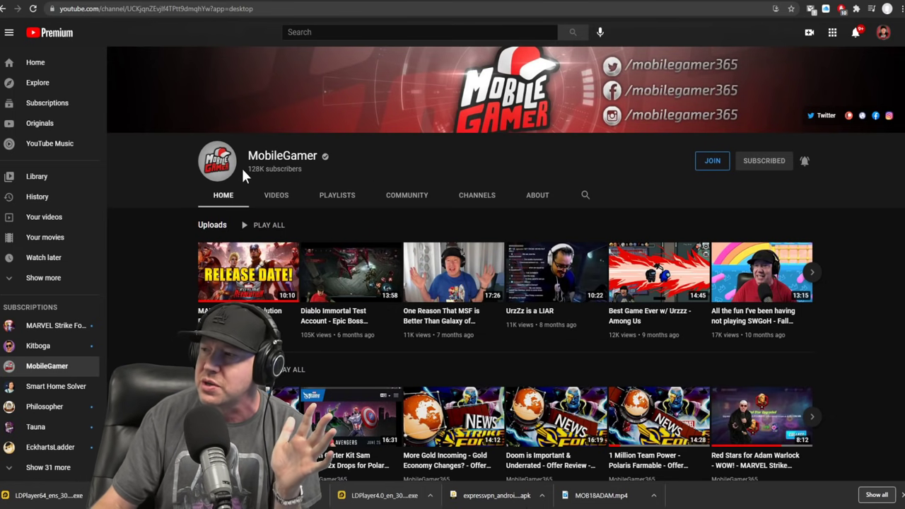
pyautogui.moveTo(320, 175)
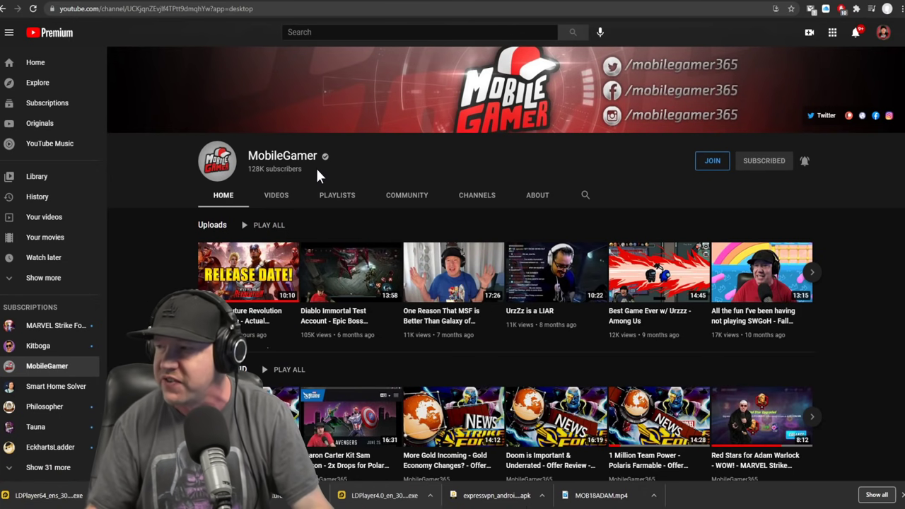
pyautogui.moveTo(322, 196)
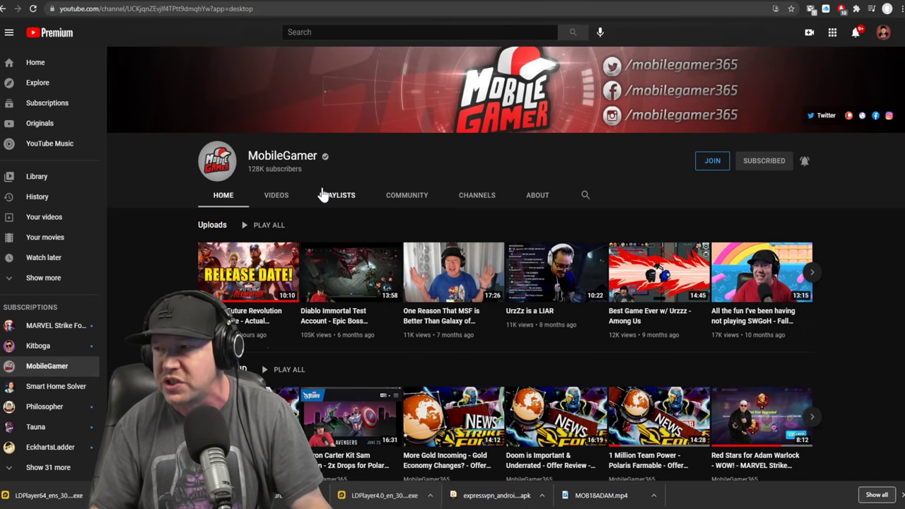
pyautogui.moveTo(428, 195)
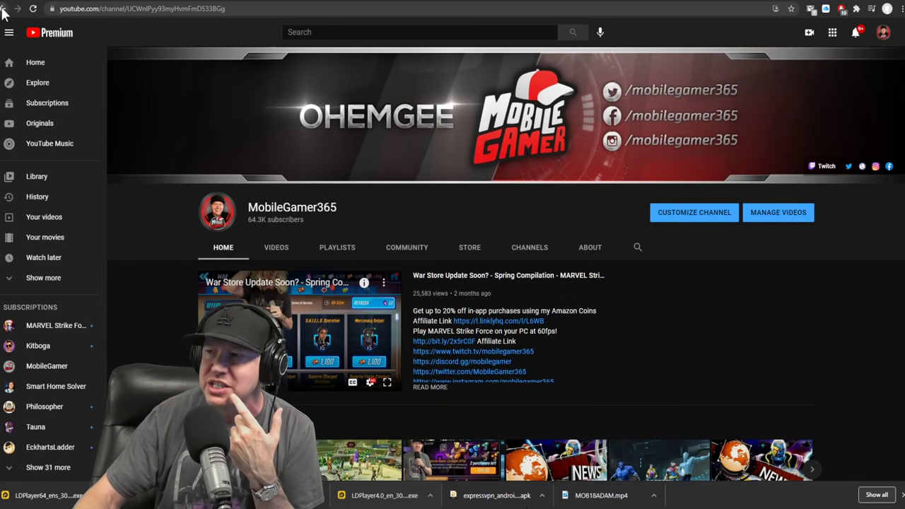
pyautogui.click(529, 246)
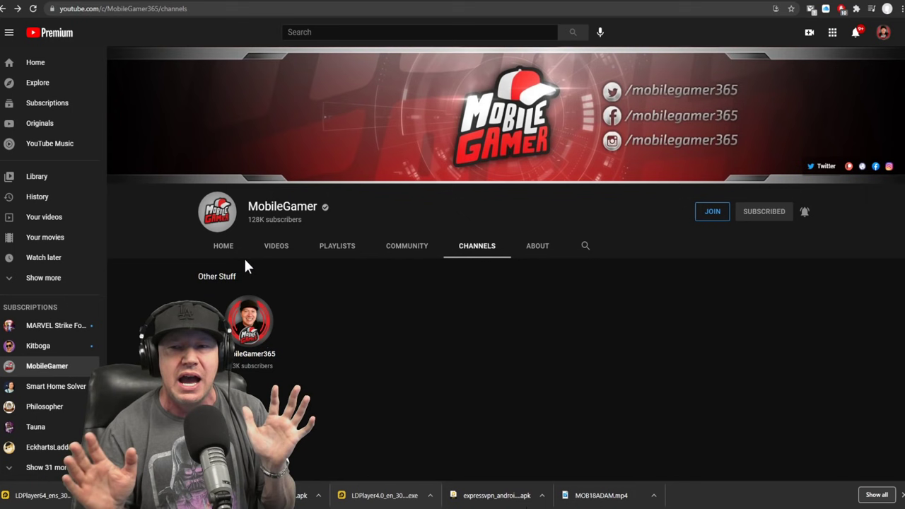